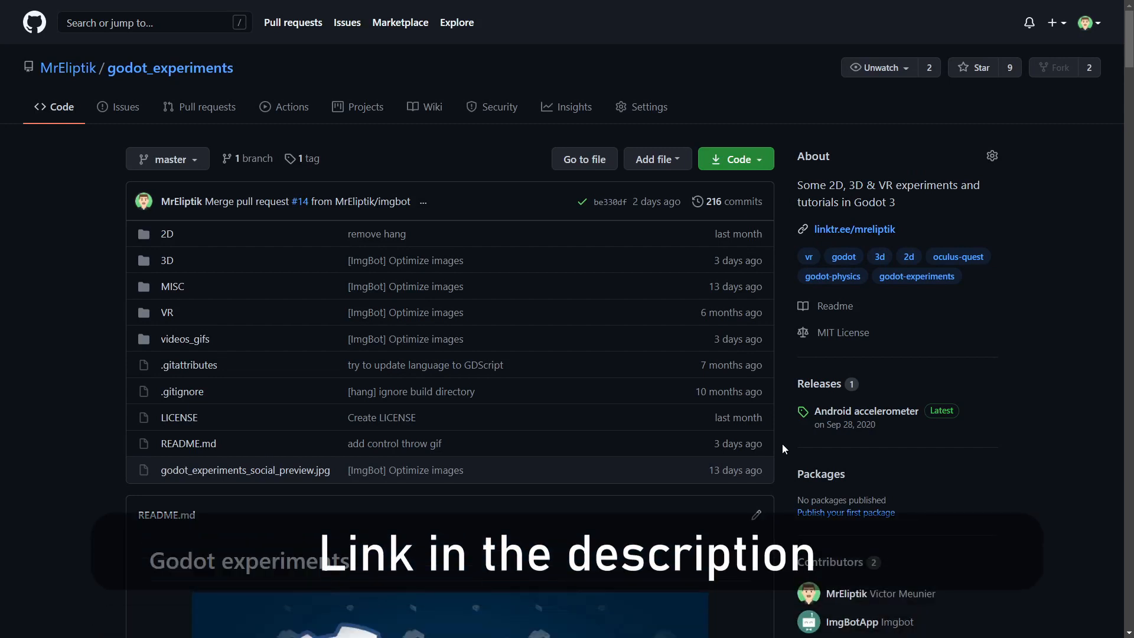
# Step: Assign the TextureRect a new ShaderMaterial holding a new text shader
pyautogui.scroll(-3)
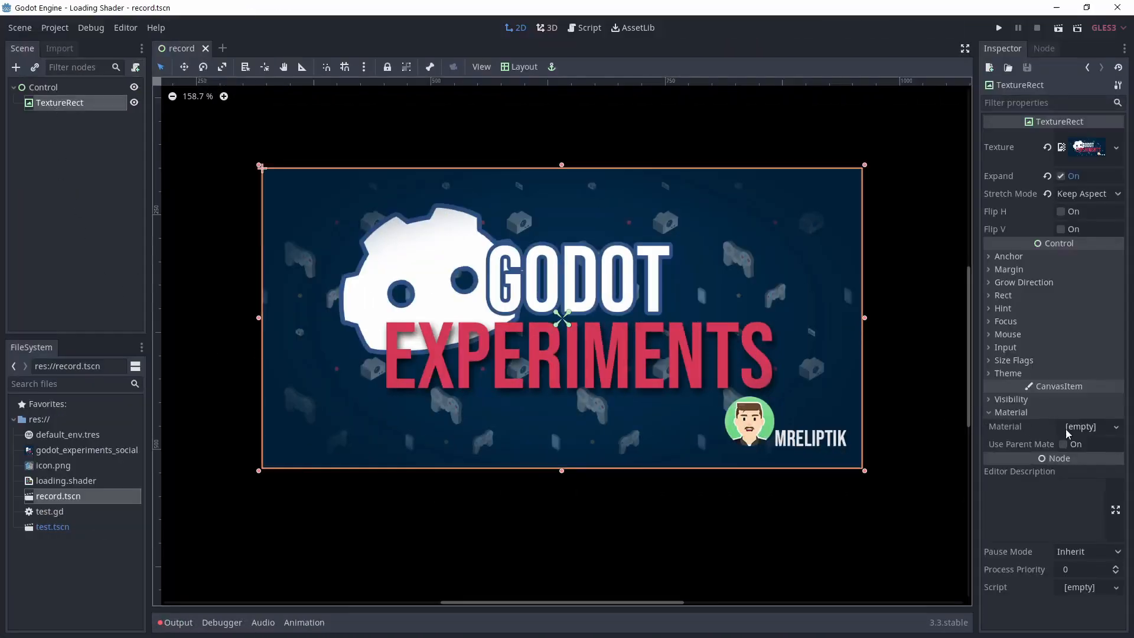
pyautogui.click(1114, 426)
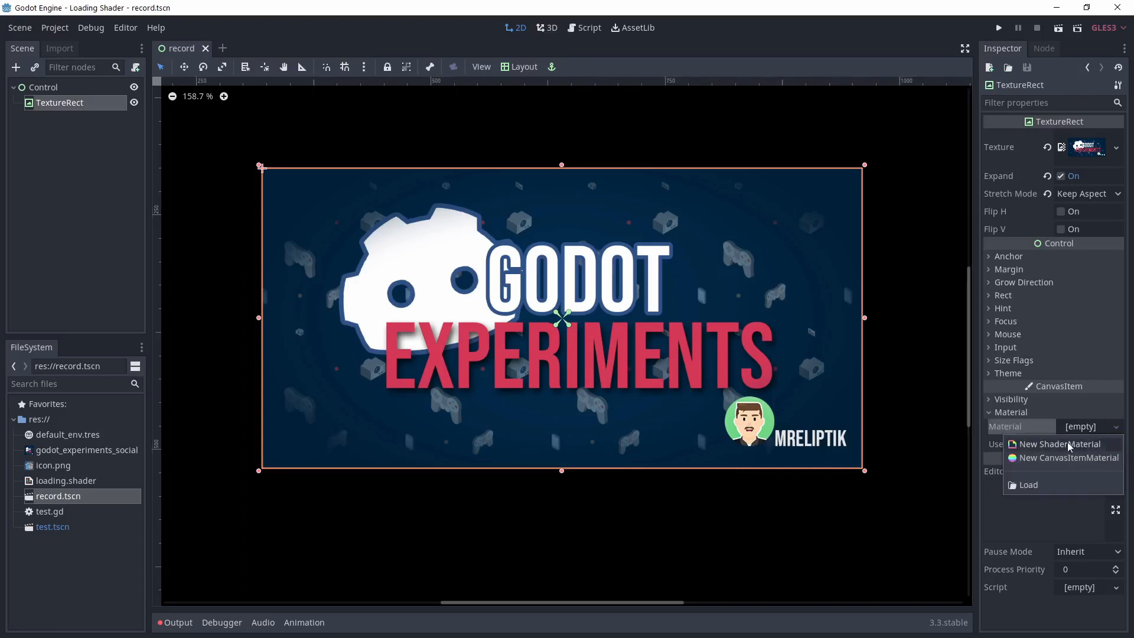
pyautogui.click(1059, 443)
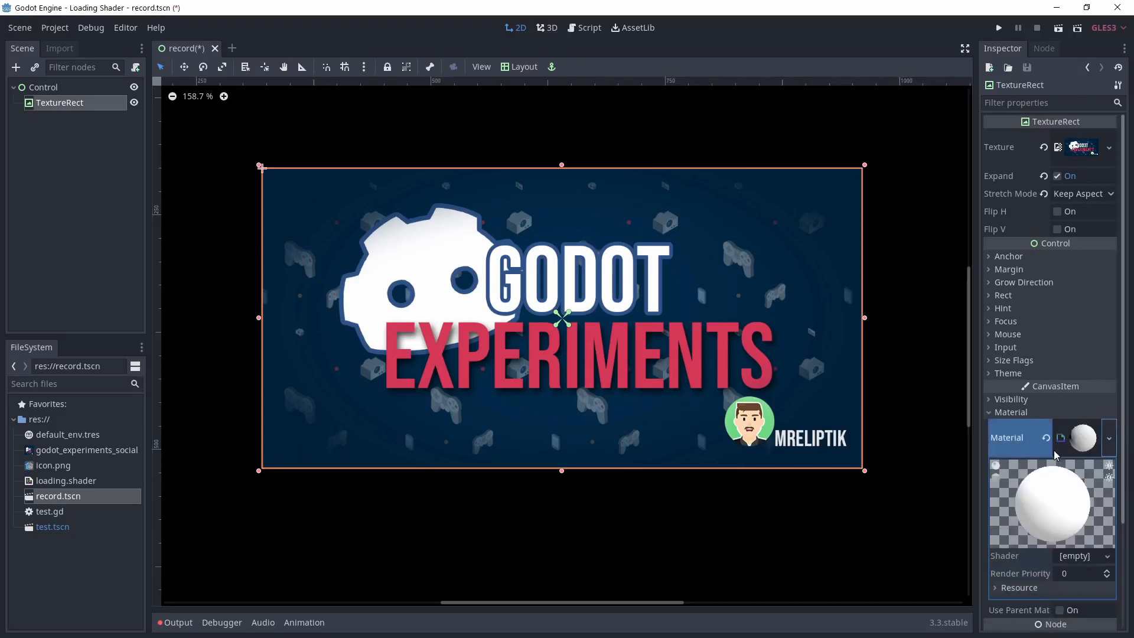
pyautogui.click(1084, 557)
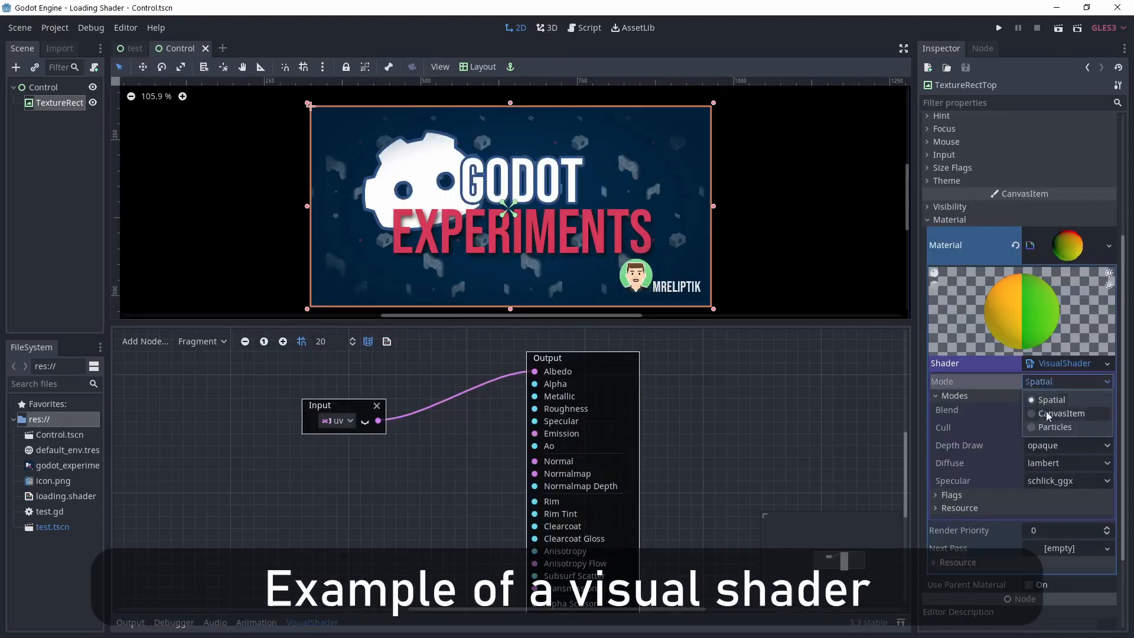
pyautogui.click(1059, 413)
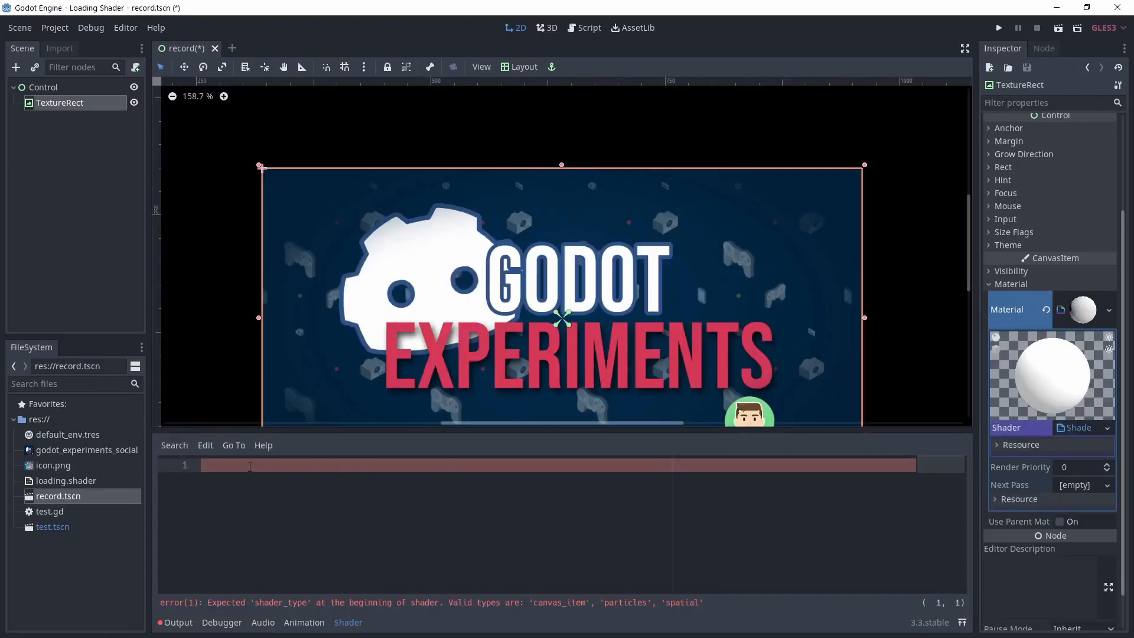
# Step: Declare shader_type canvas_item and an empty fragment function in the shader code
pyautogui.write('shader_')
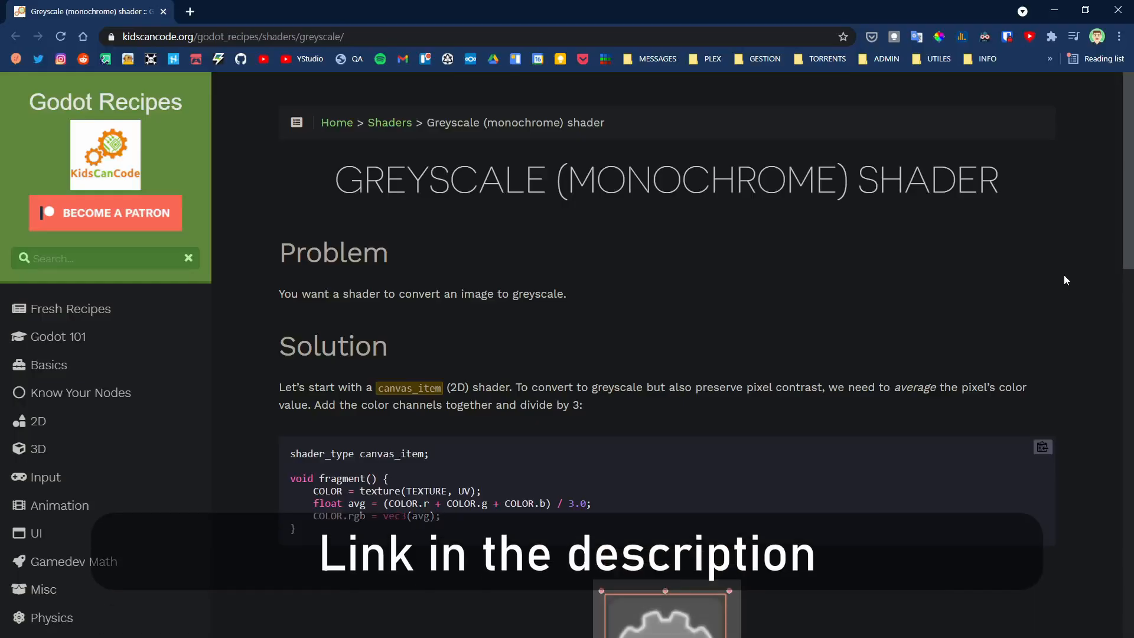
pyautogui.scroll(-3)
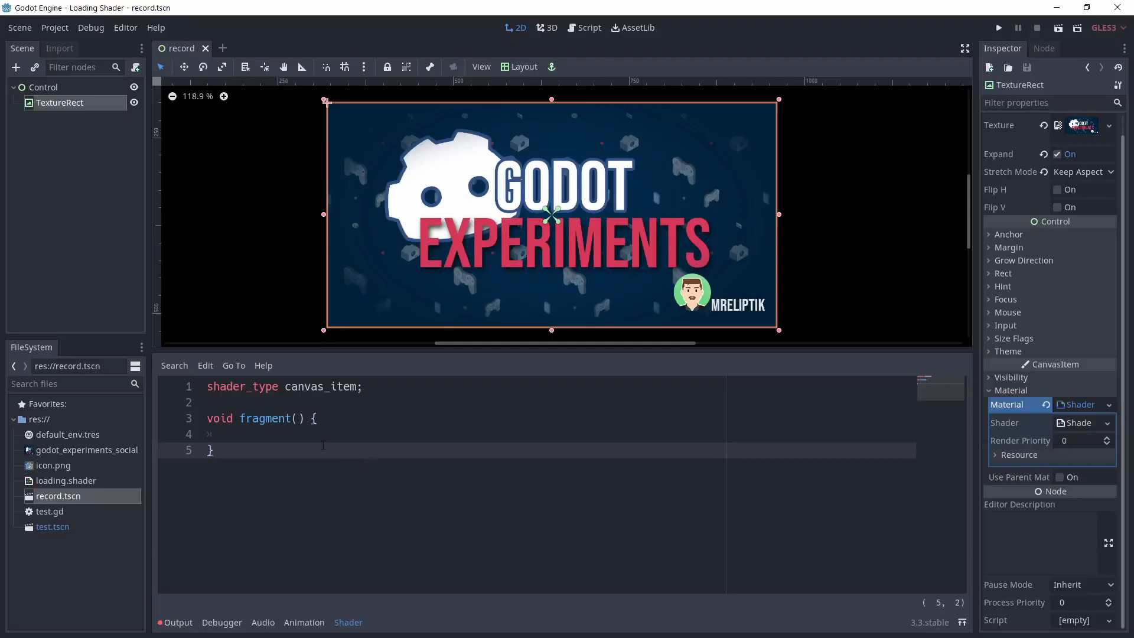
# Step: Sample TEXTURE at UV into main_tx and compute avg of its r, g, b channels
pyautogui.write('vec4 main_tx = texture(TEXTURE, UV);')
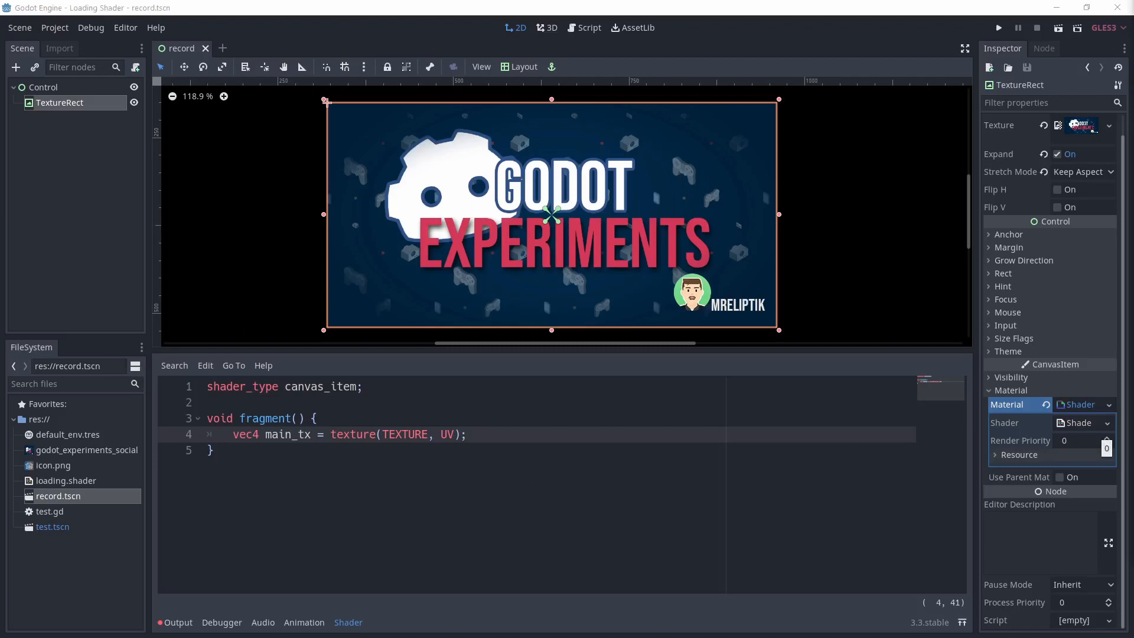
pyautogui.moveTo(373, 433)
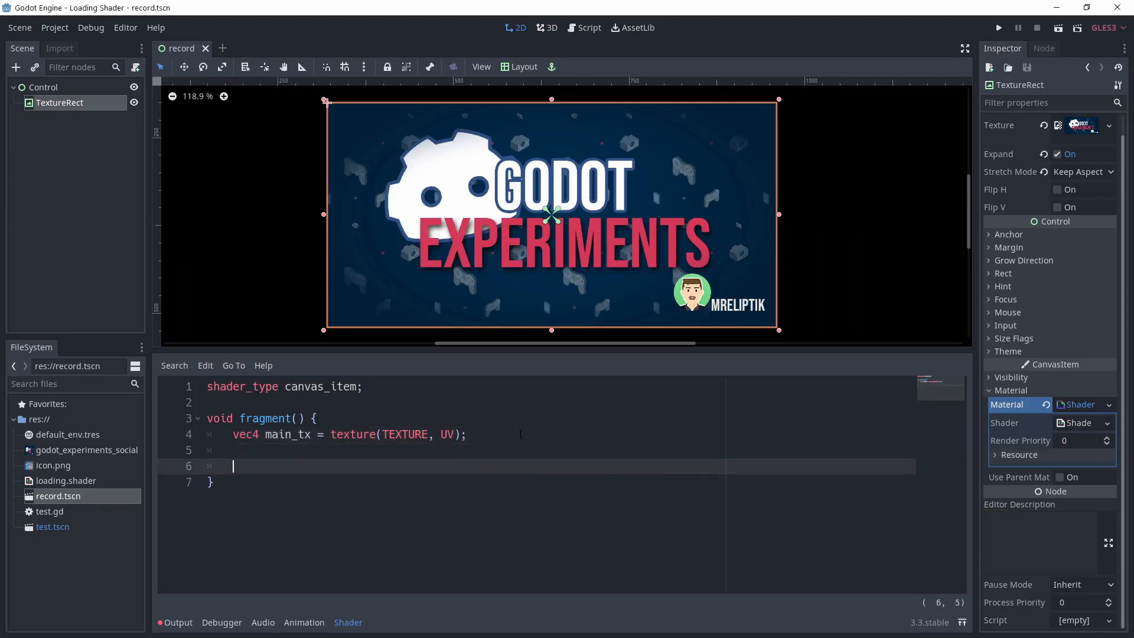
pyautogui.write('float avg = (main_tx.r + main_tx.g + main_tx.b) / 3.0;')
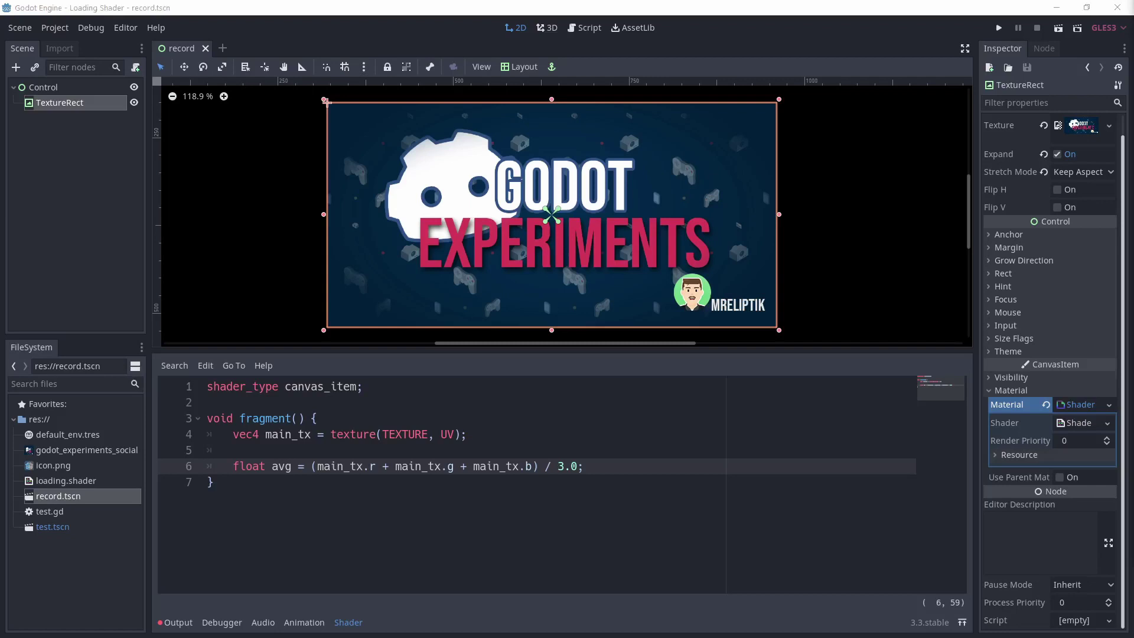
pyautogui.click(584, 465)
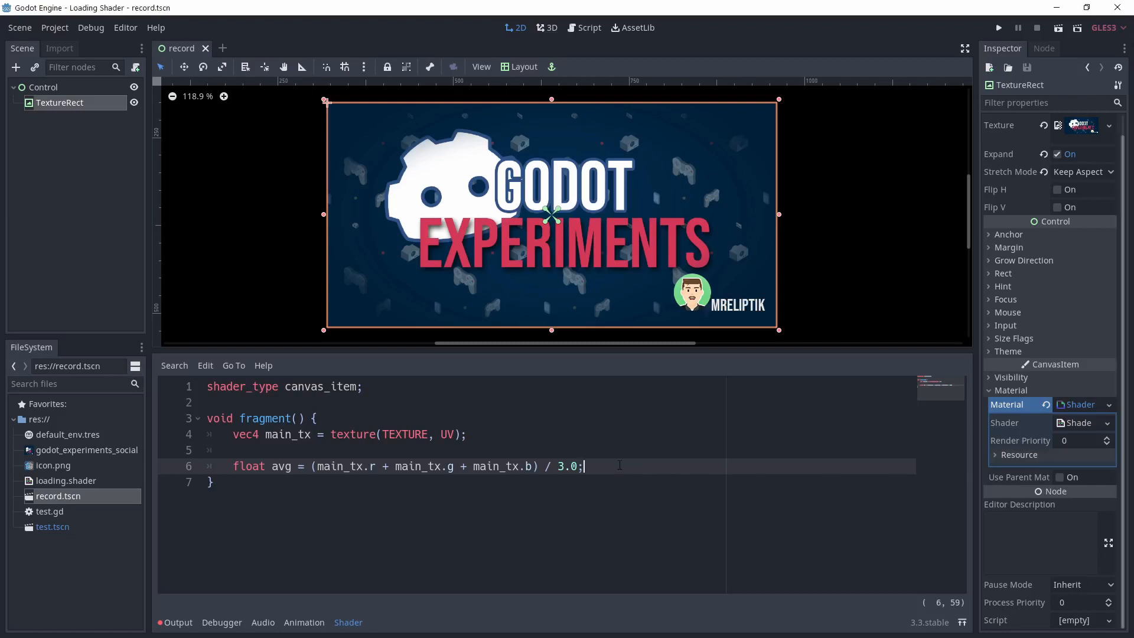
# Step: Output COLOR.rgb = vec3(avg) and keep the original alpha from main_tx.a
pyautogui.write('COLOR.rgb = vec3(avg);')
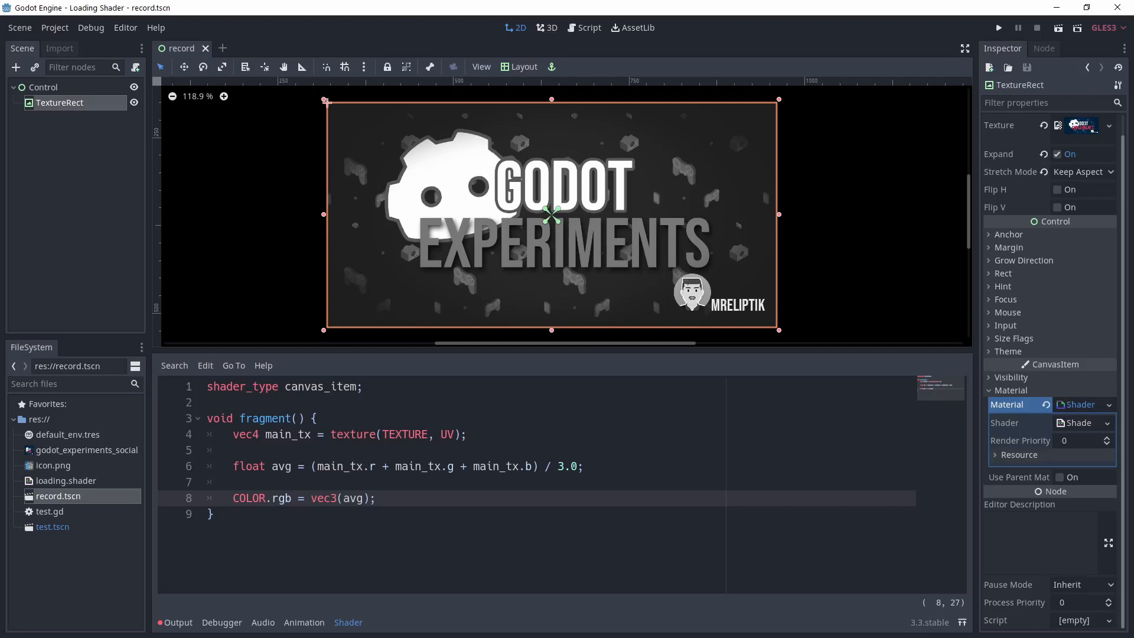
pyautogui.click(374, 497)
pyautogui.write('COLOR.a = main_tx.a;')
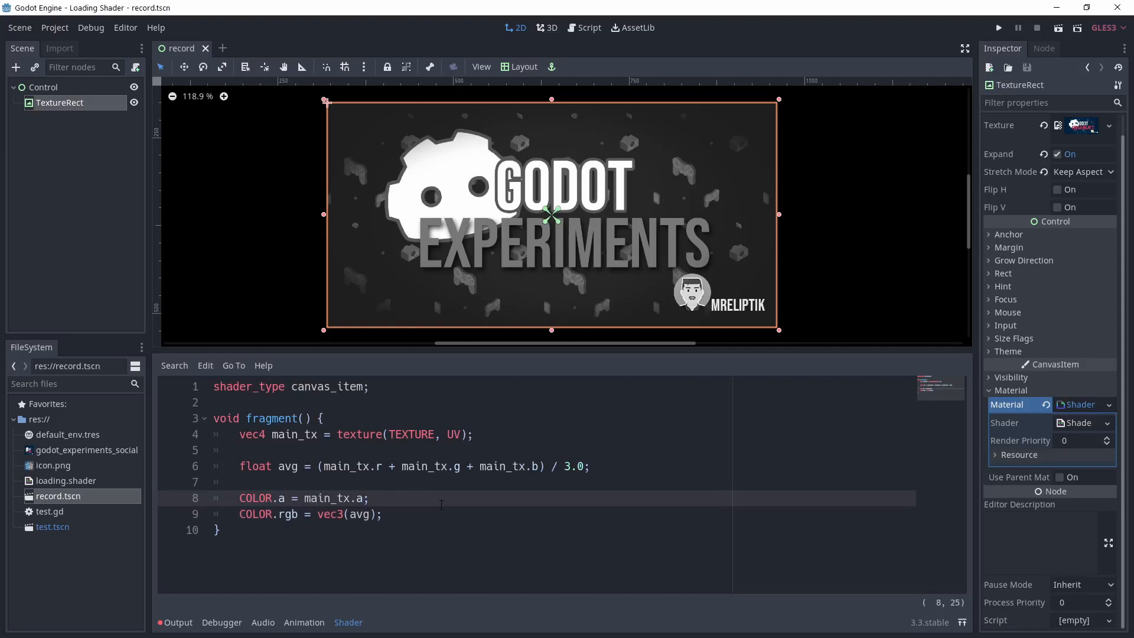
pyautogui.moveTo(678, 514)
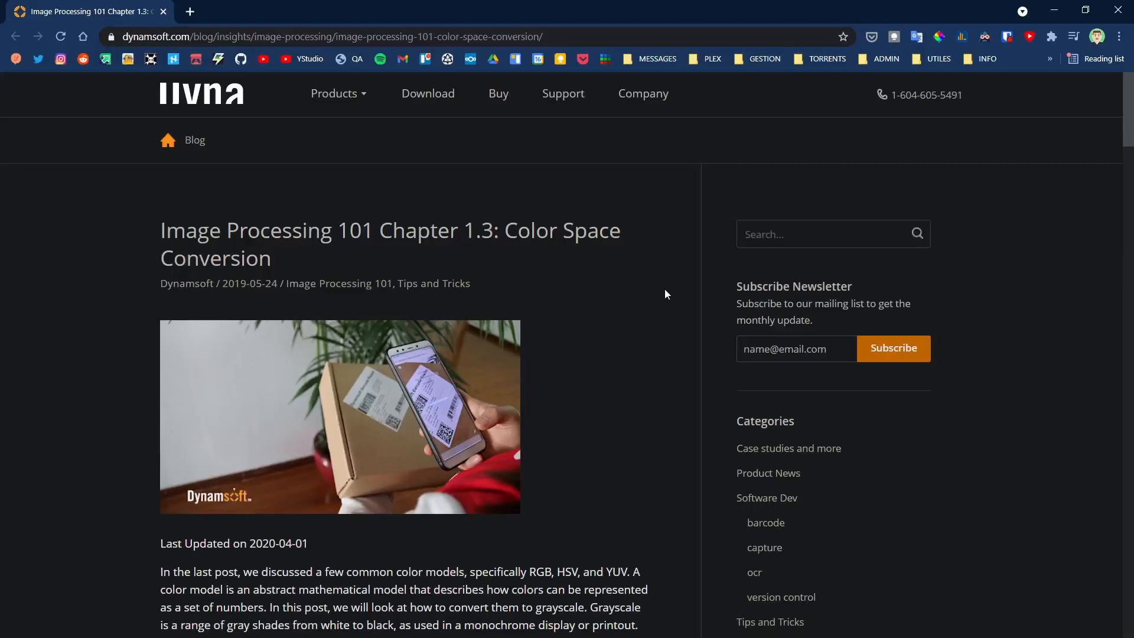
pyautogui.scroll(-3)
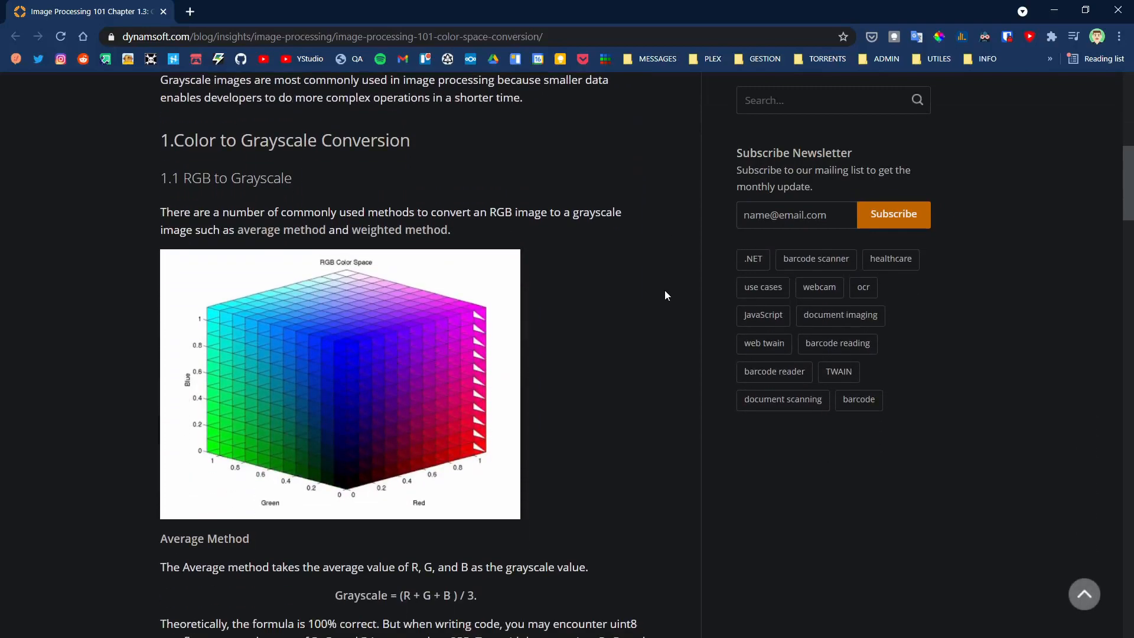
pyautogui.scroll(-3)
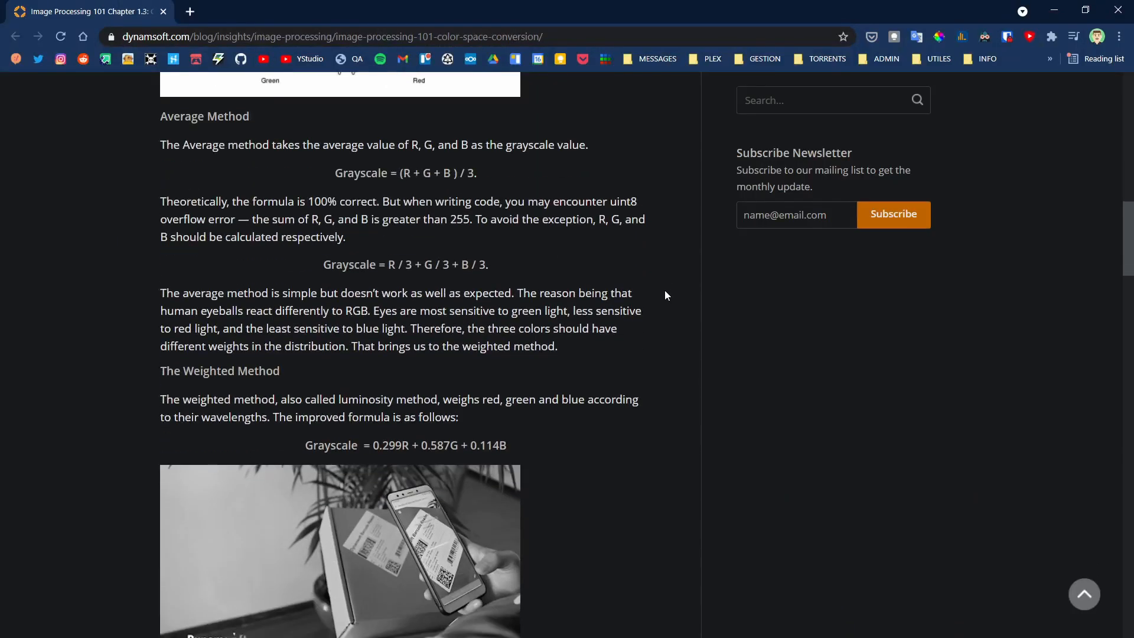
pyautogui.scroll(-3)
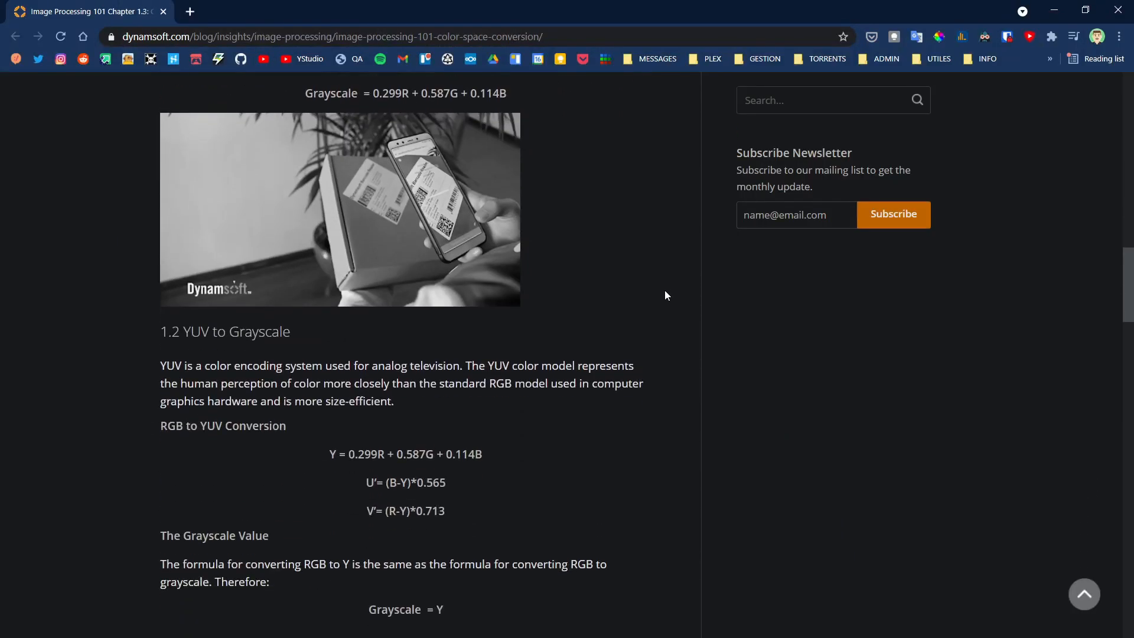
pyautogui.press('alt+tab')
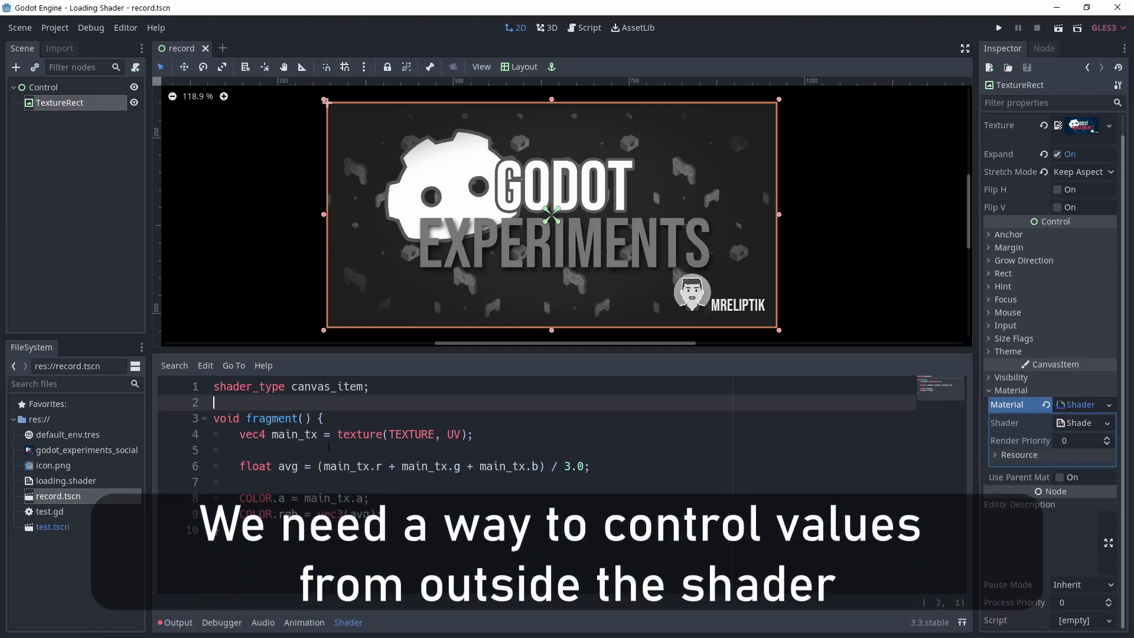
# Step: Declare uniform float percentage with hint_range(0.0, 1.0) defaulting to 1.0
pyautogui.write('uniform float percentage: hint_range(0.0, 1.0) = 1.0;')
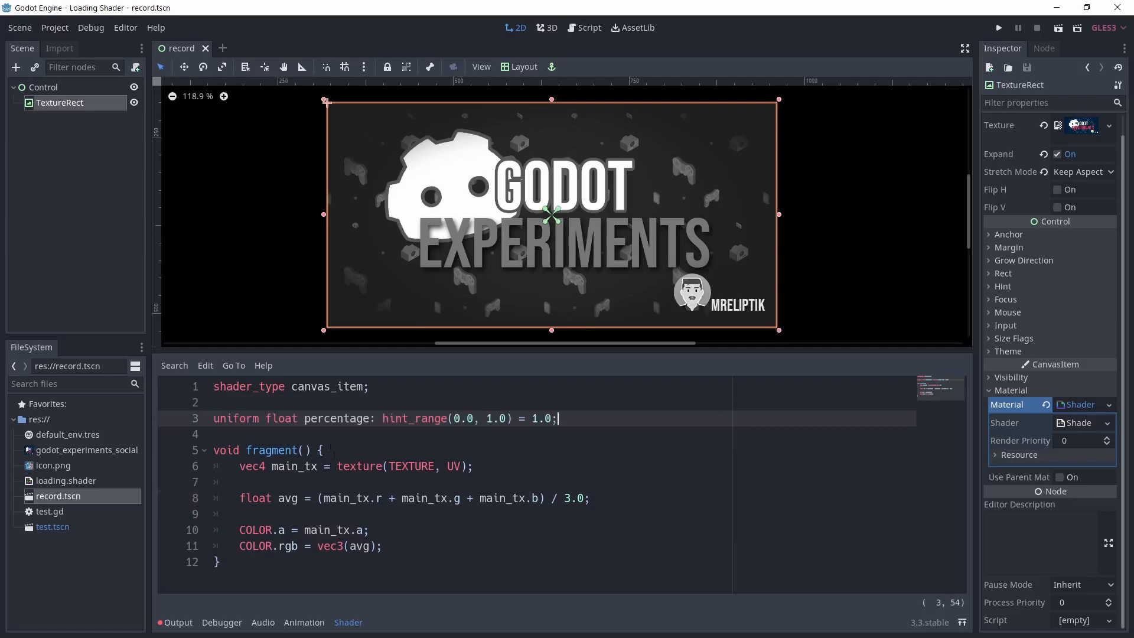
pyautogui.click(239, 514)
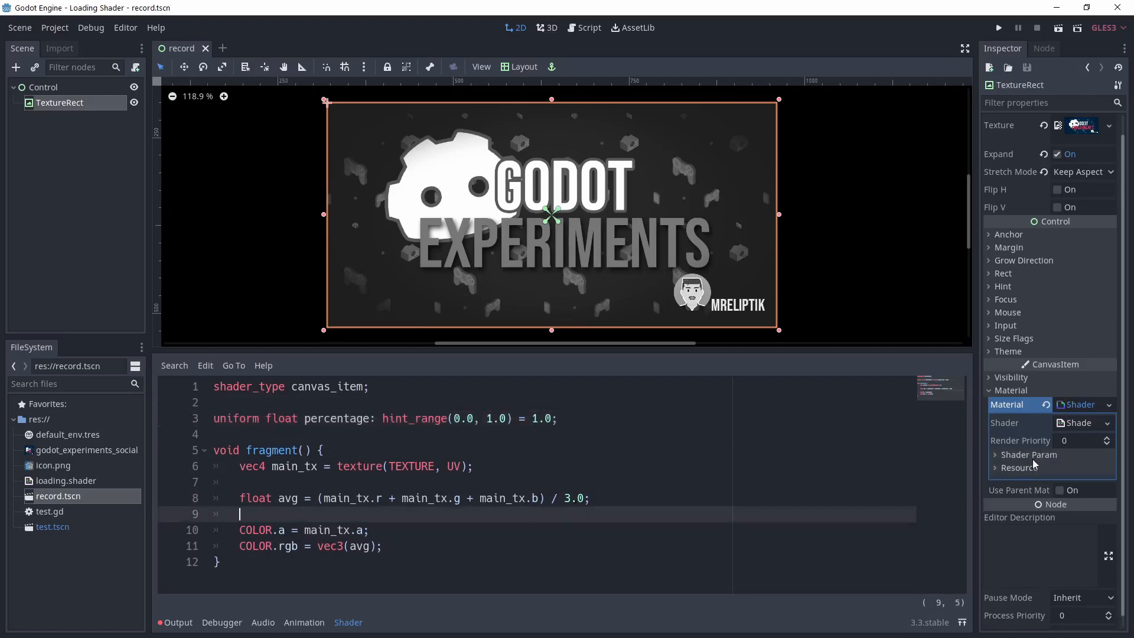
# Step: Set the material's Percentage shader parameter to 1 and comment out the grayscale assignment
pyautogui.click(997, 453)
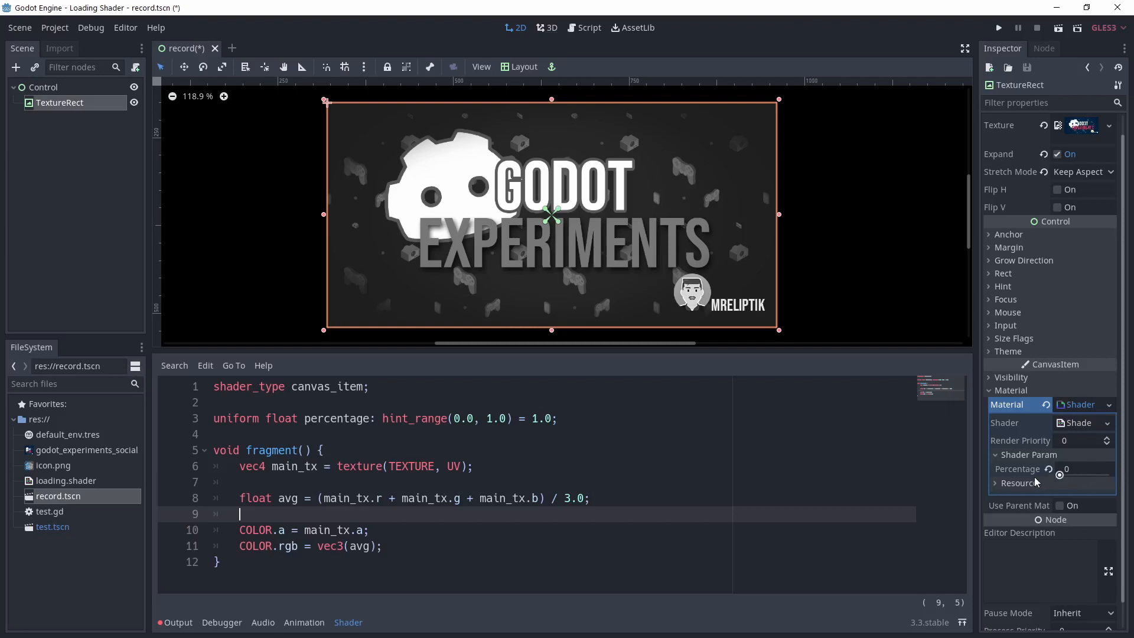
pyautogui.click(1084, 476)
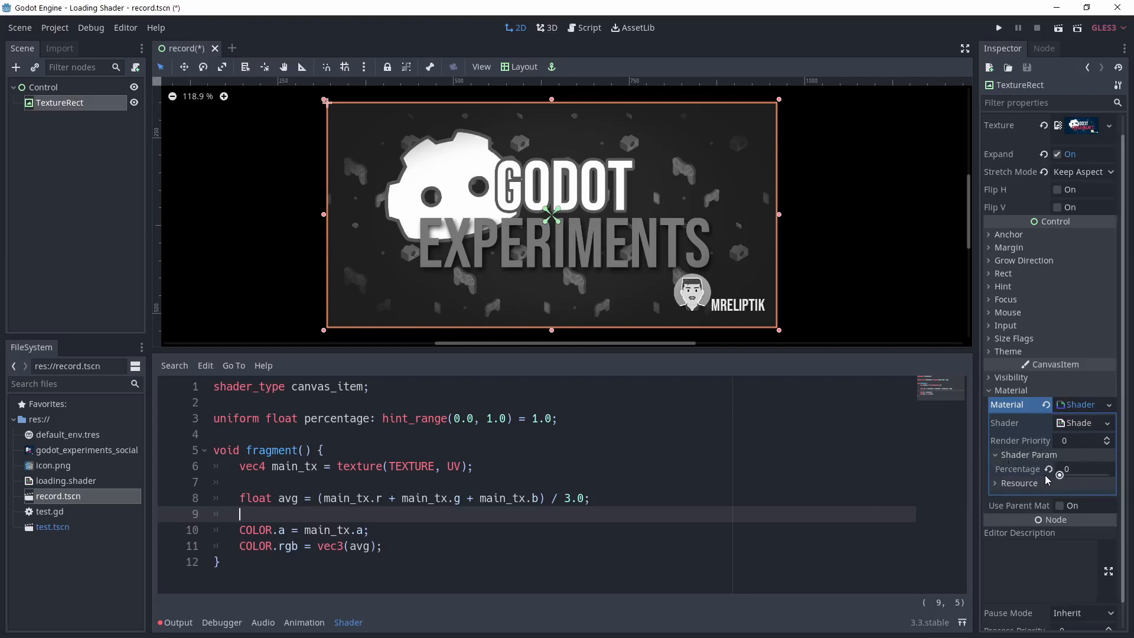
pyautogui.moveTo(1063, 477)
pyautogui.write('//')
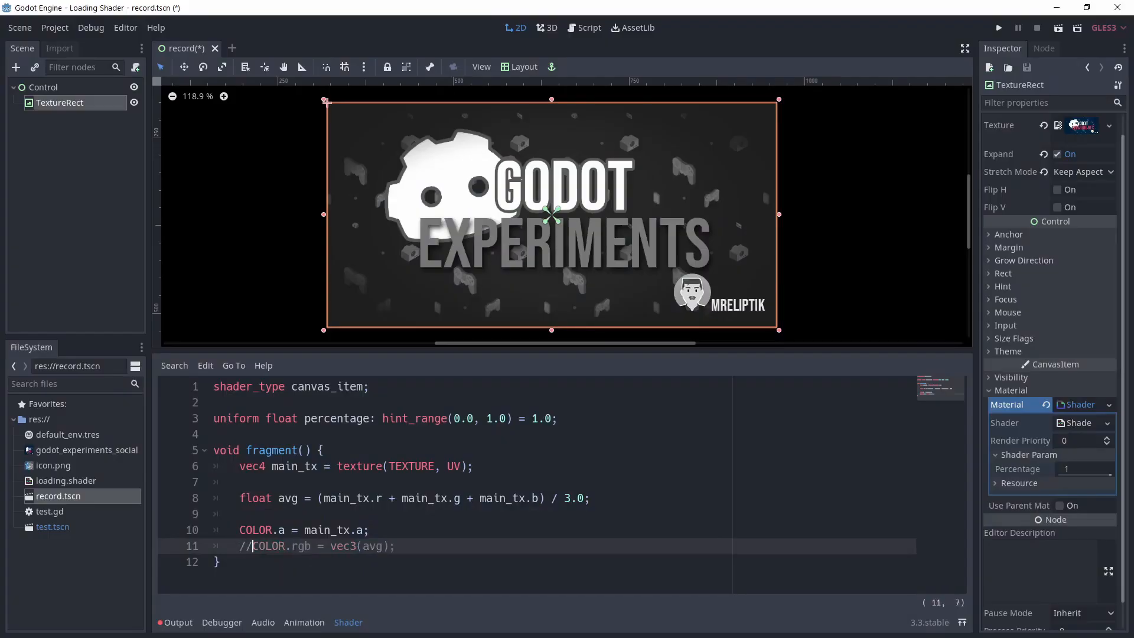
# Step: Output COLOR.rgb = vec3(UV.x) to show a left-to-right black-to-white gradient
pyautogui.write('COLOR.rgb = vec3(UV.y);')
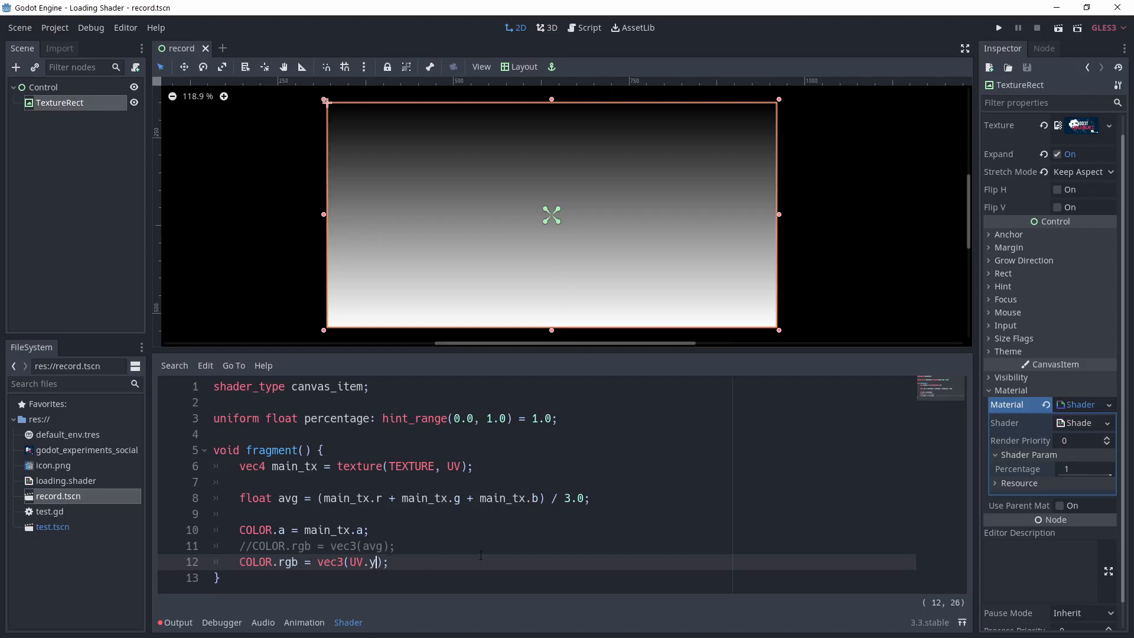
pyautogui.write('x')
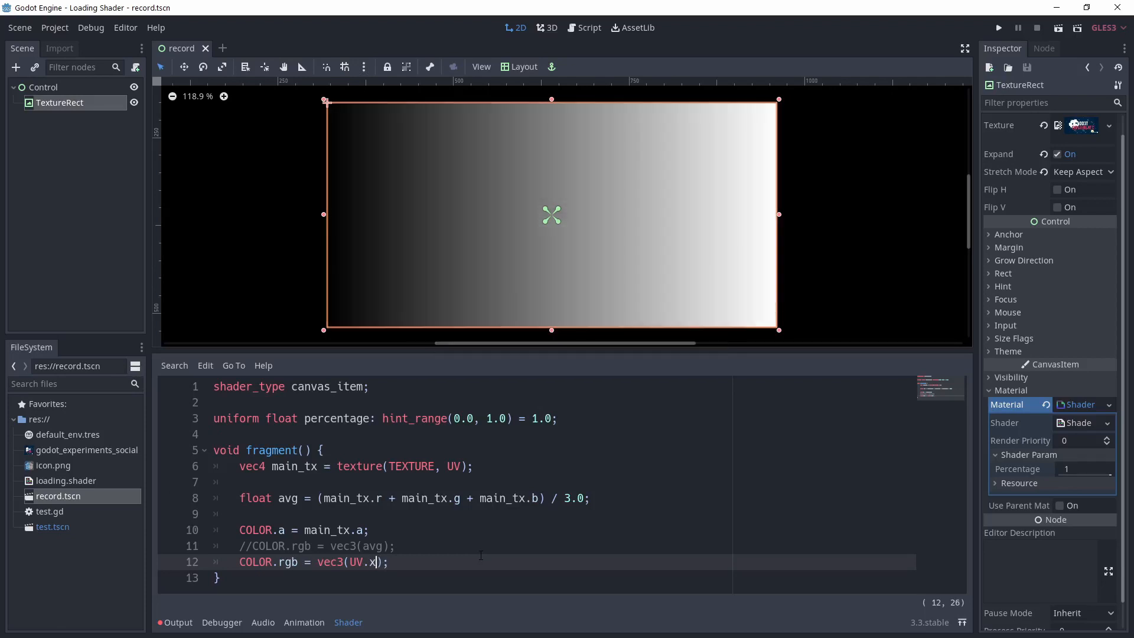